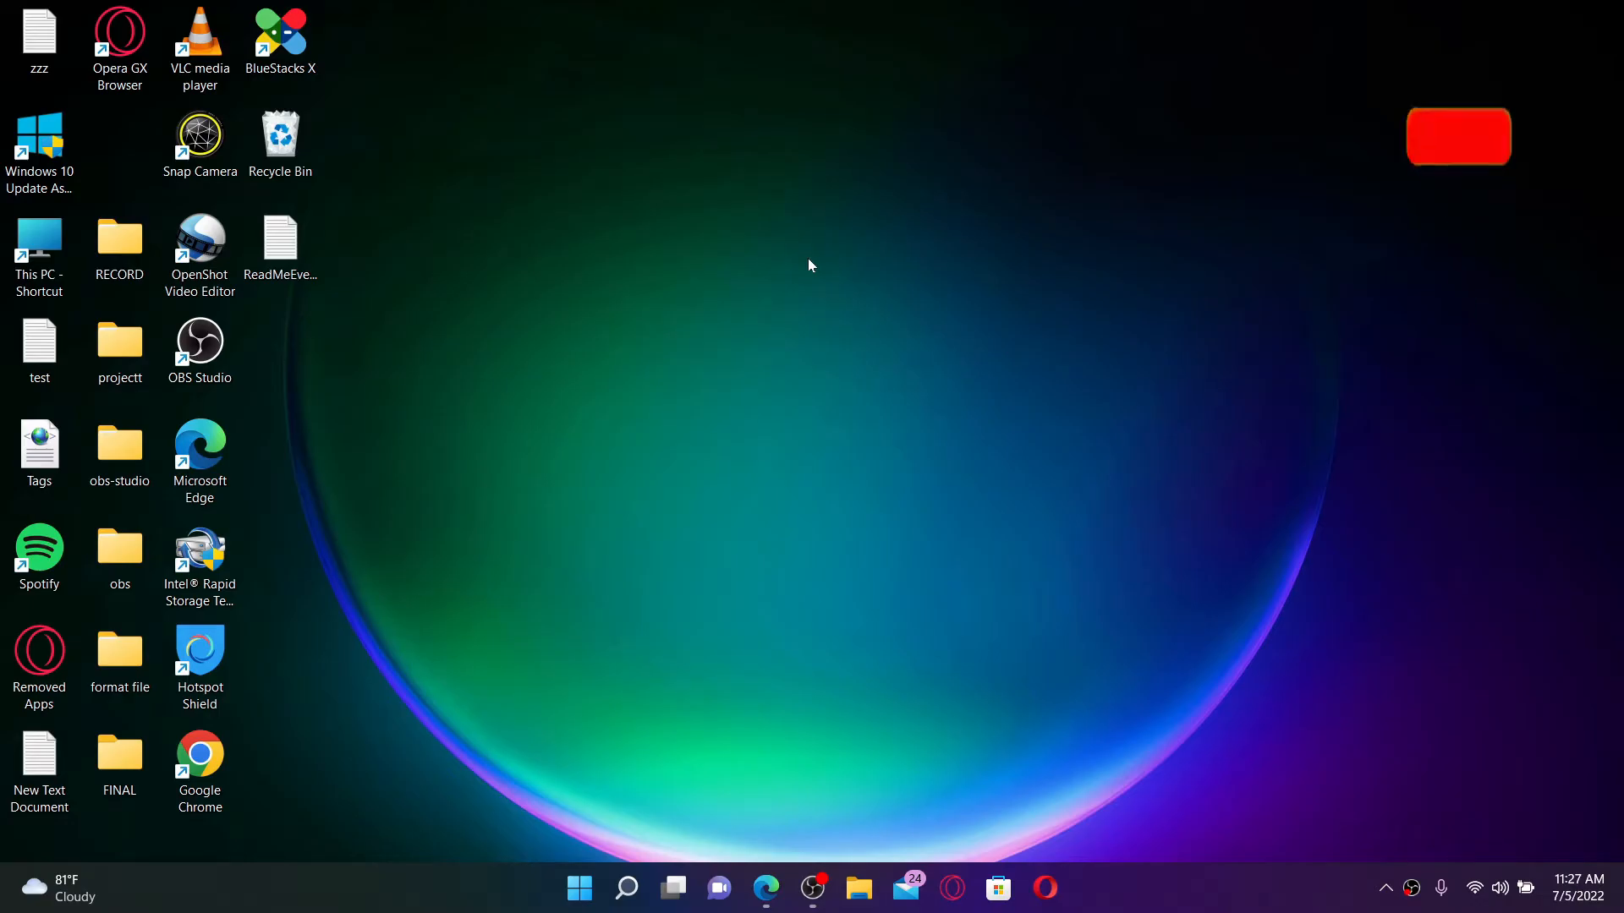
# Launch Edge and load intranet.davita.com to reach the DaVita Village login page.
pyautogui.click(1457, 136)
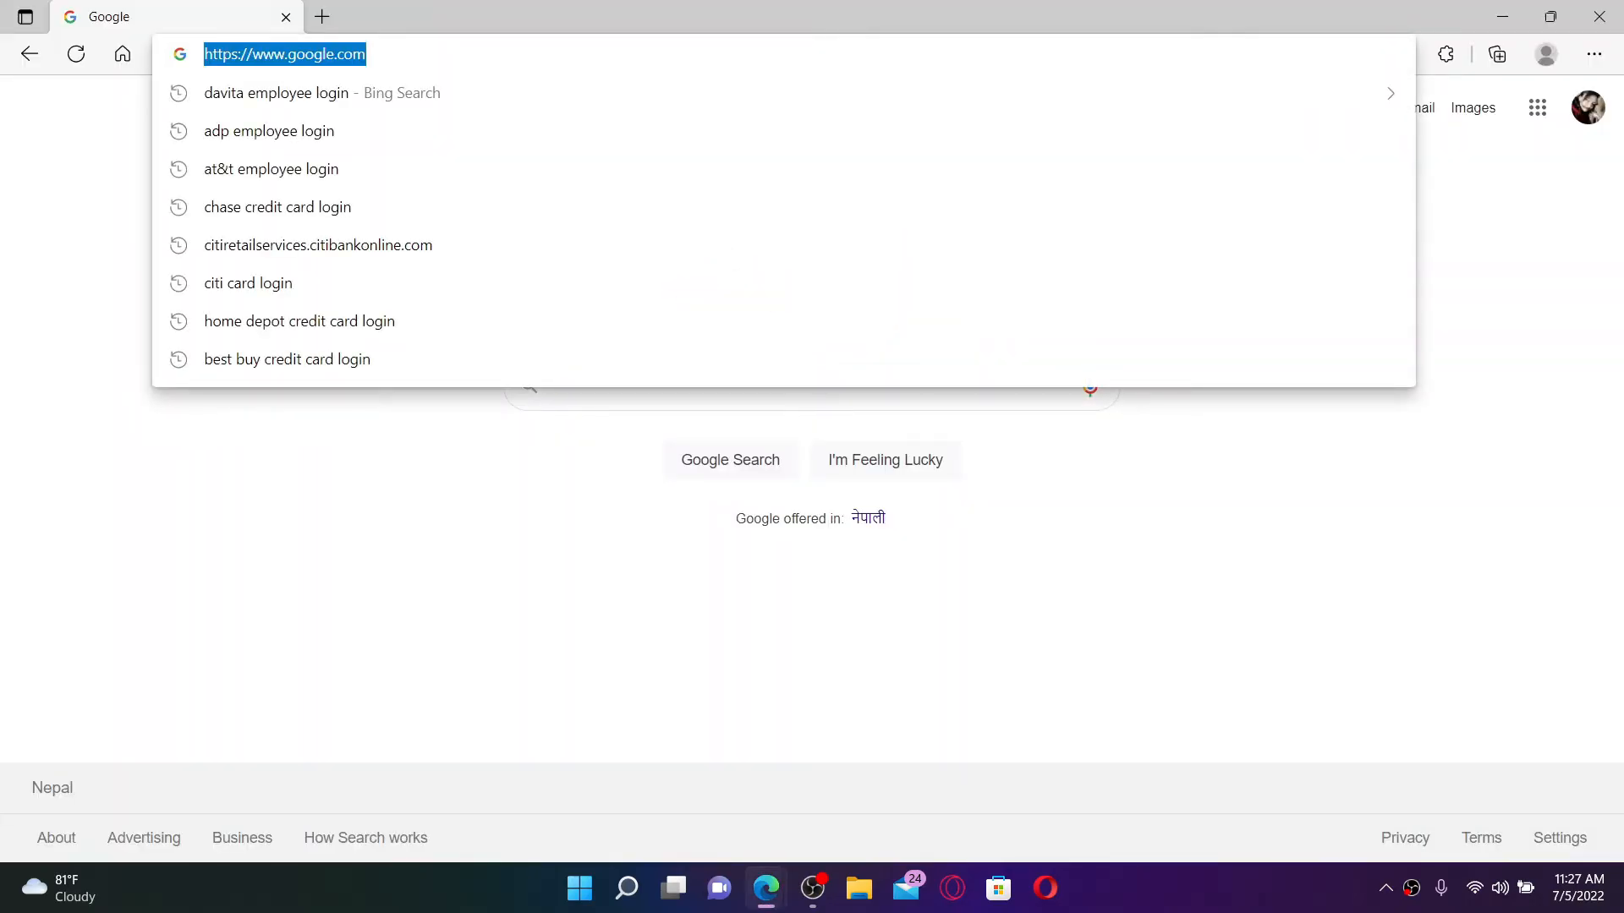
pyautogui.write('intranet.davita.com')
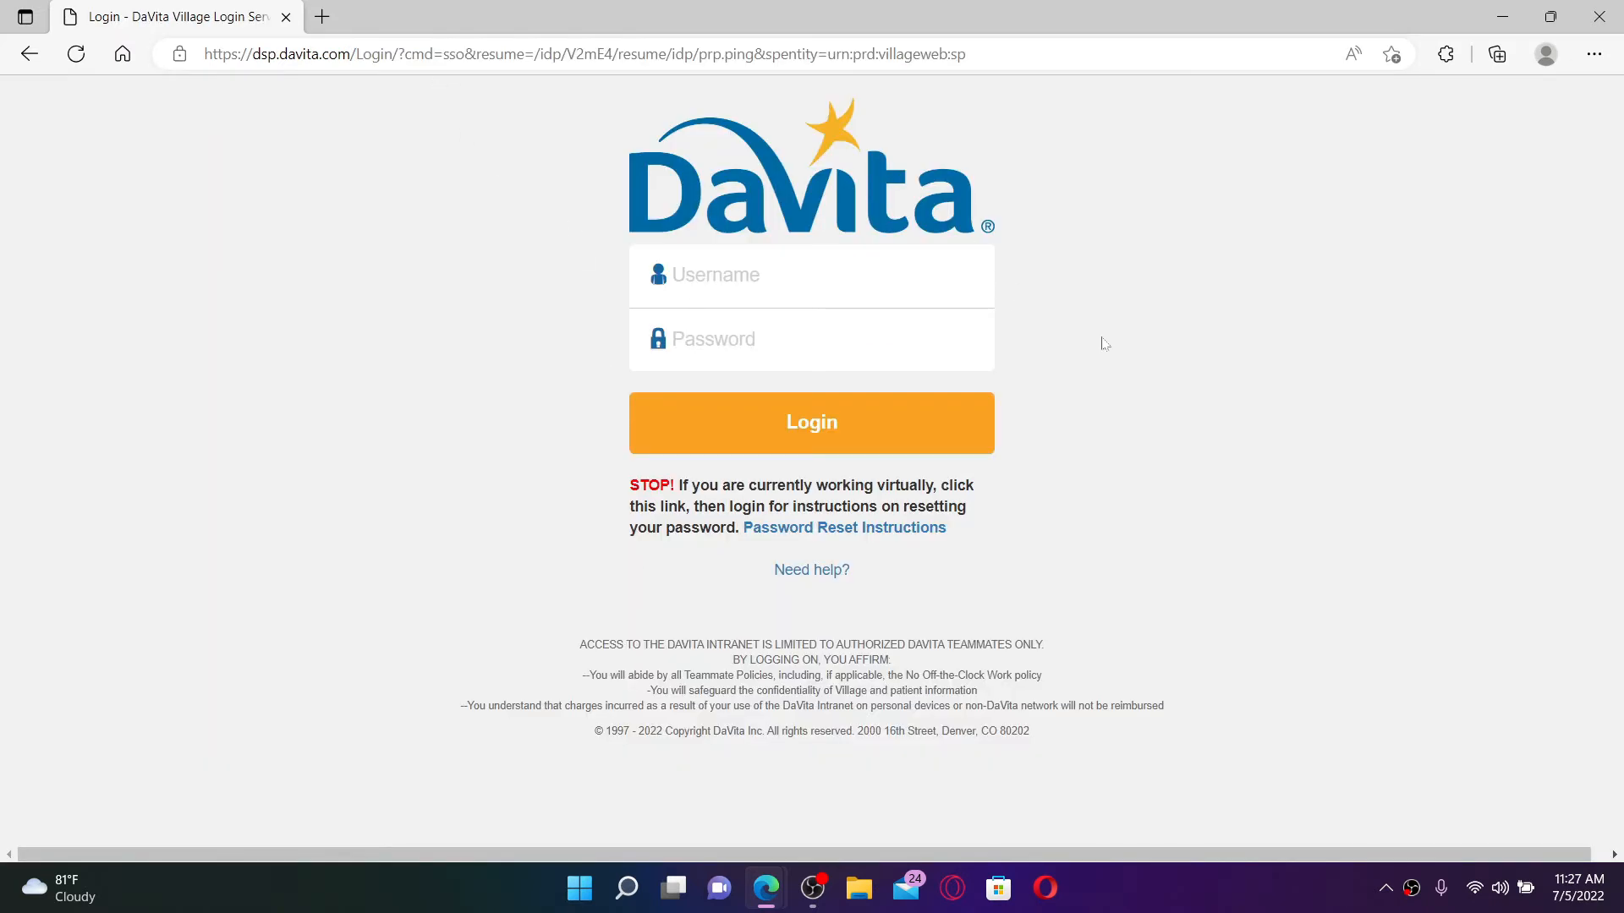
pyautogui.click(811, 274)
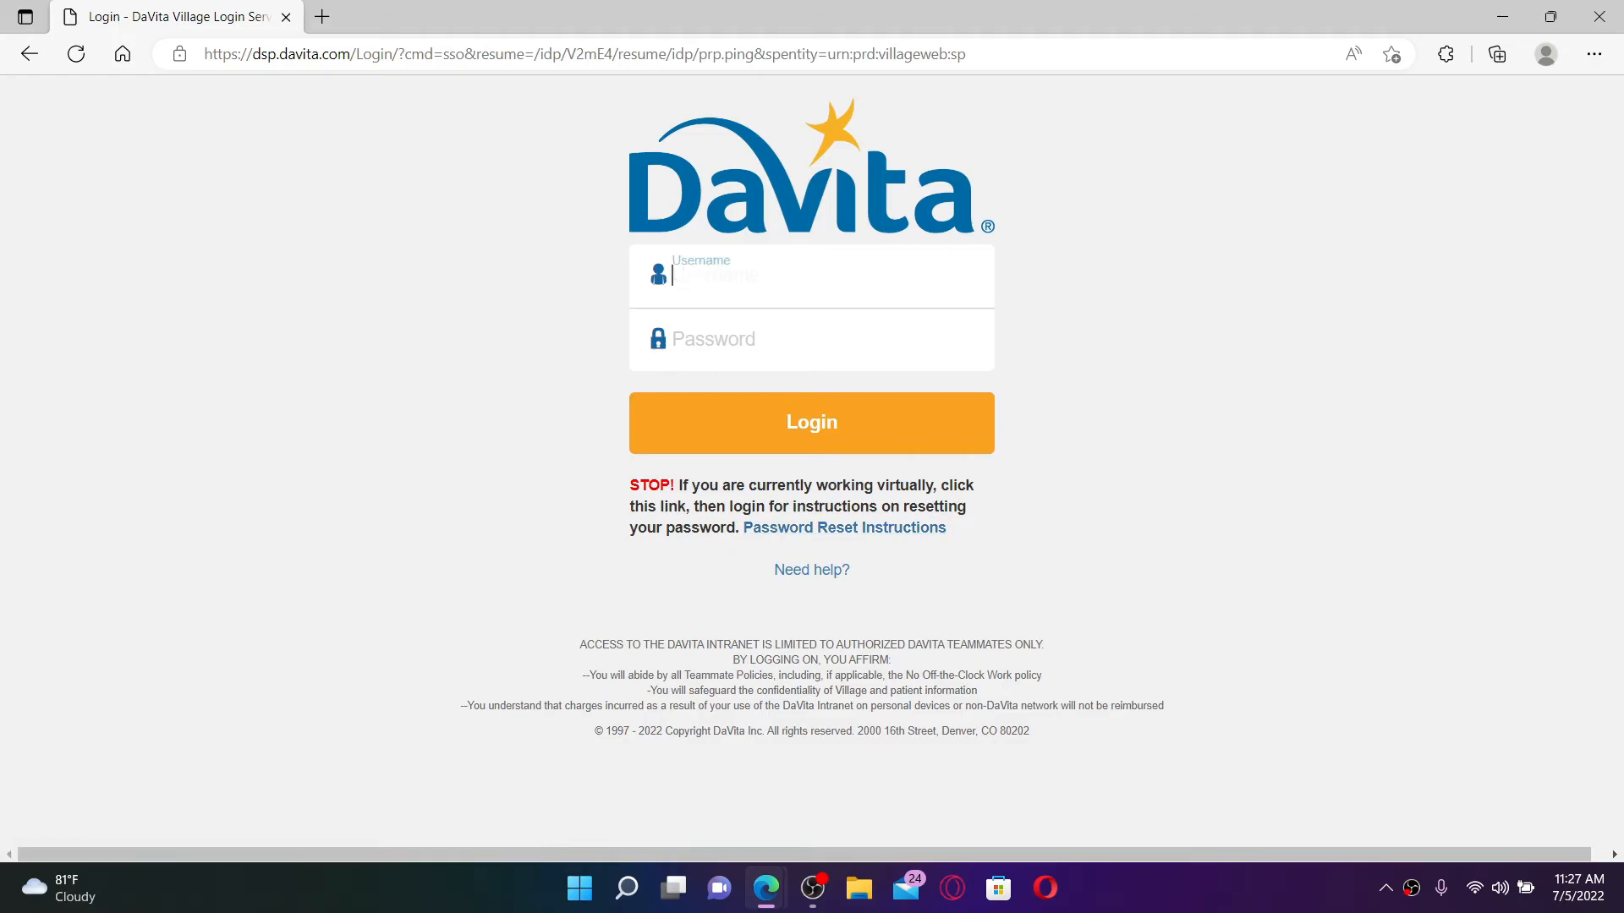
pyautogui.write('rup')
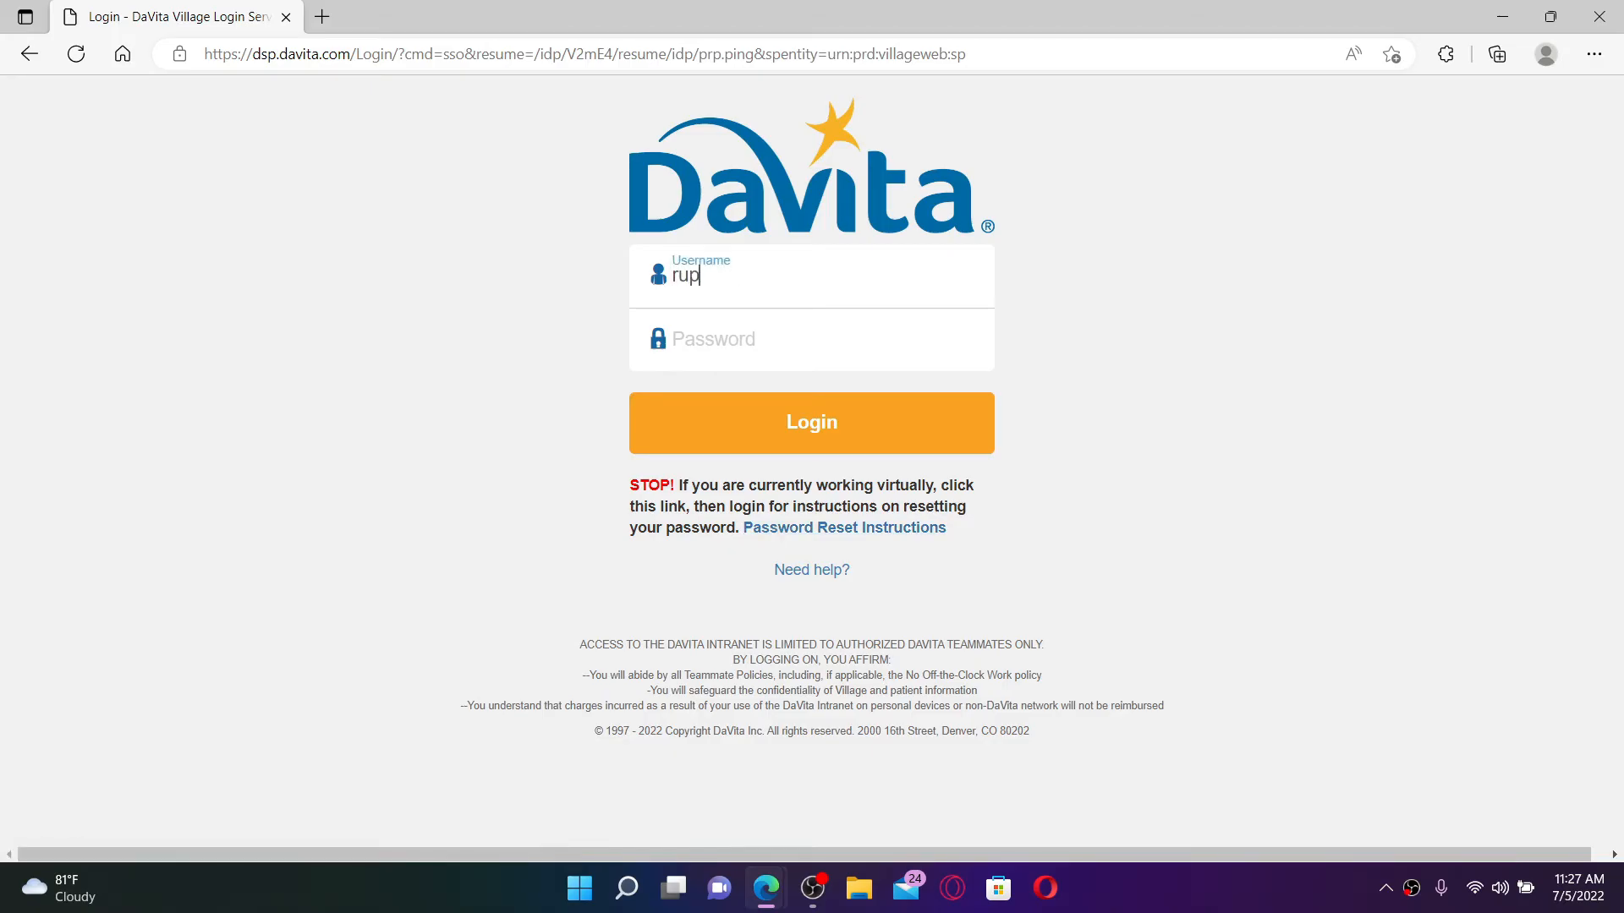
pyautogui.write('adulal')
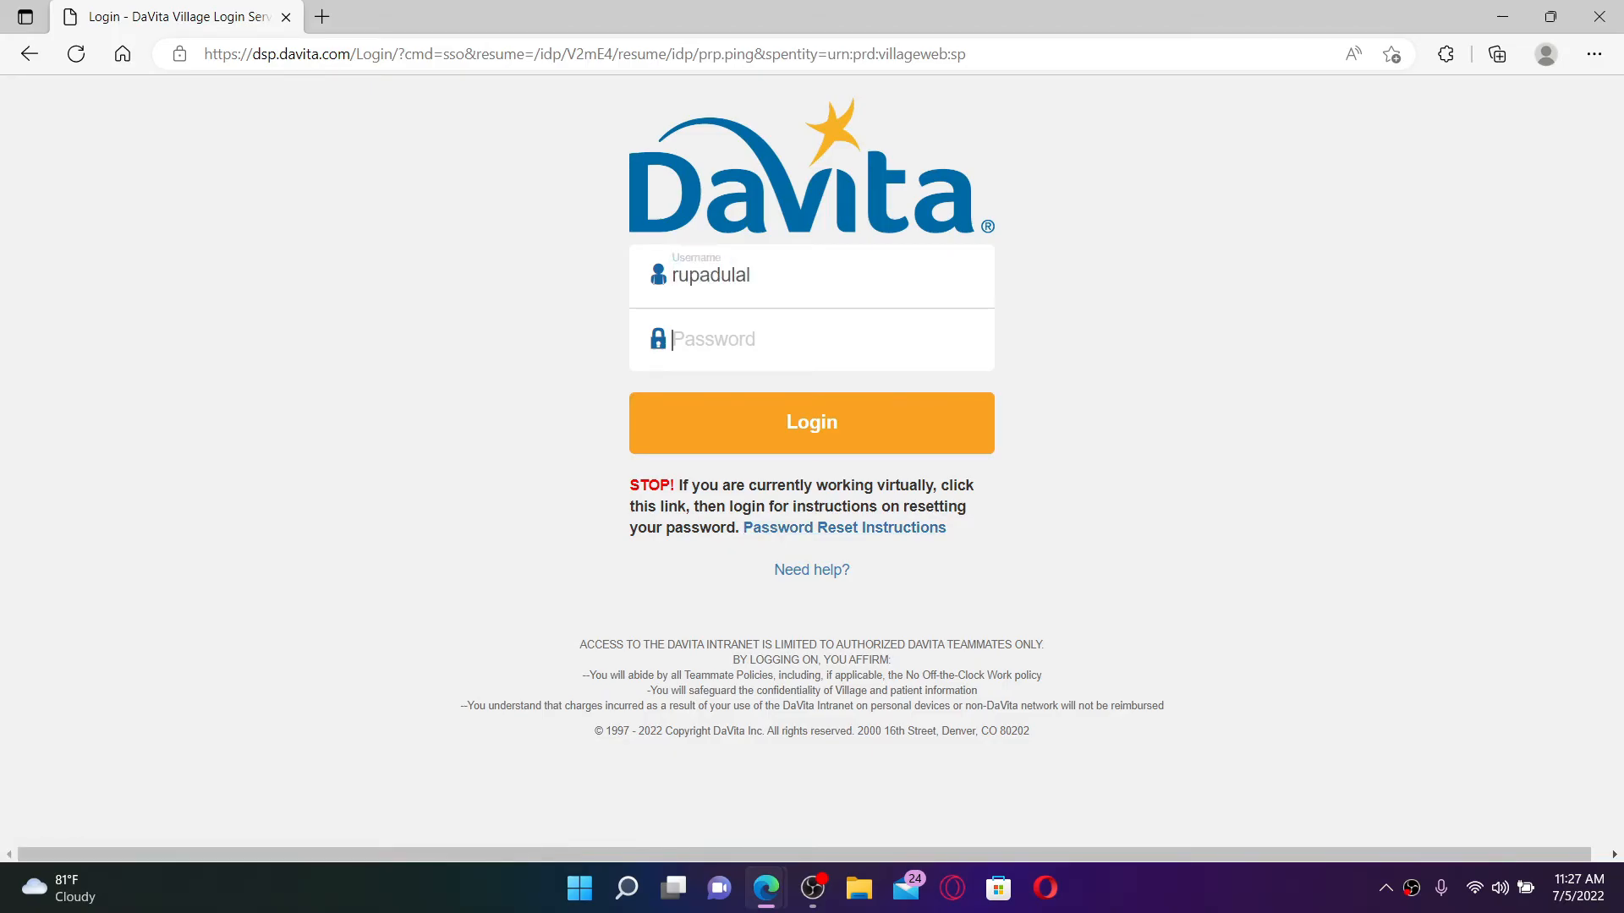
pyautogui.click(811, 338)
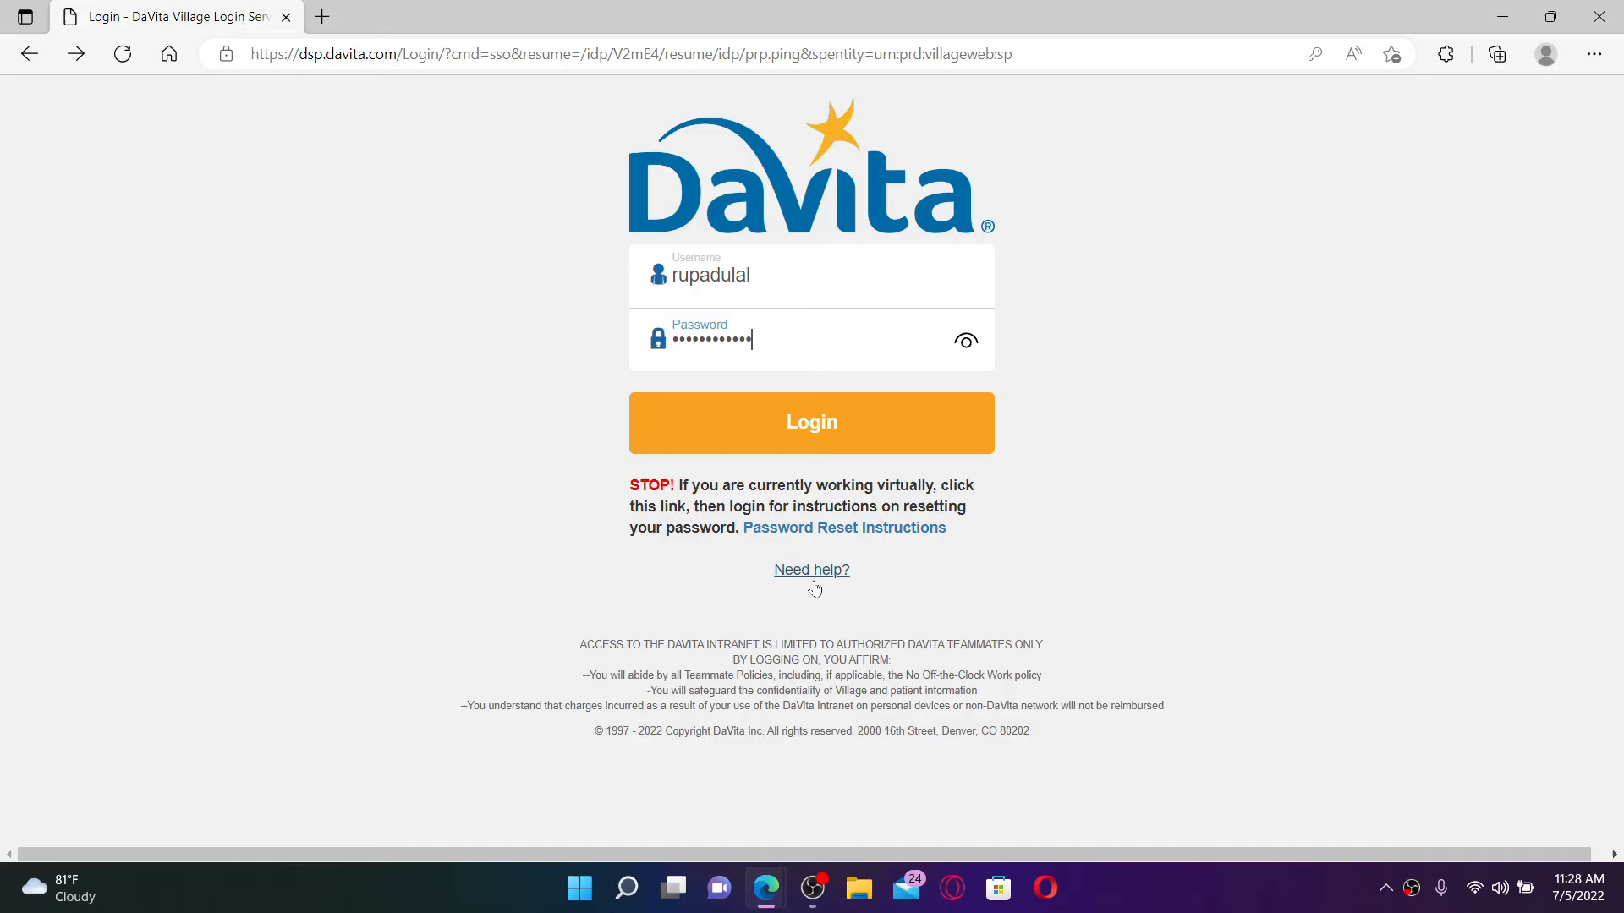
pyautogui.moveTo(811, 569)
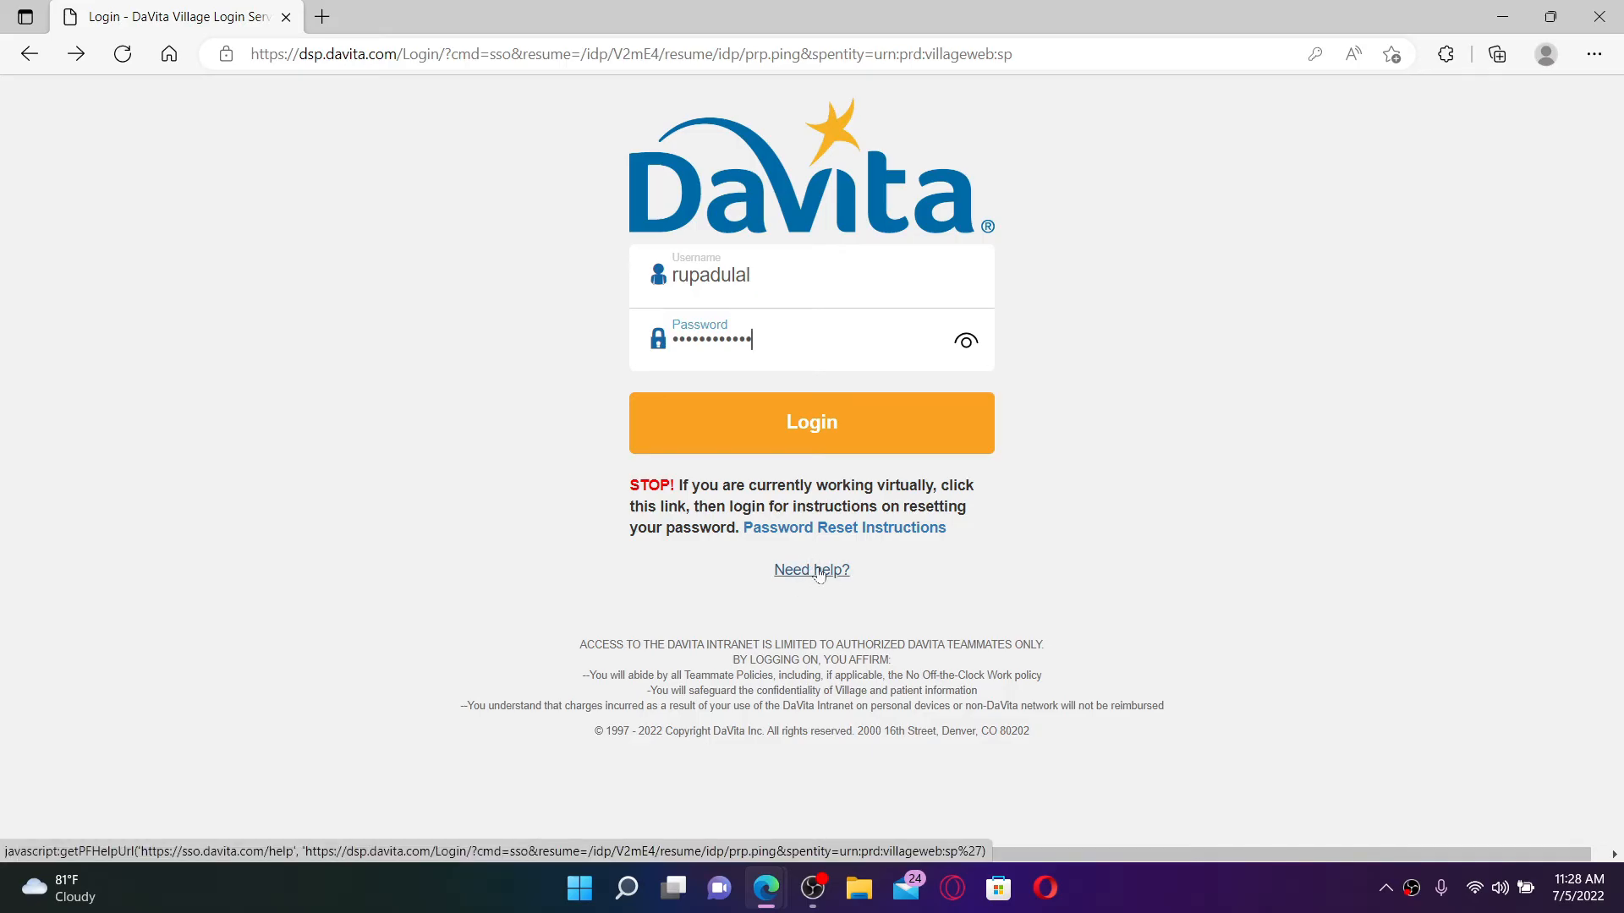
pyautogui.moveTo(811, 569)
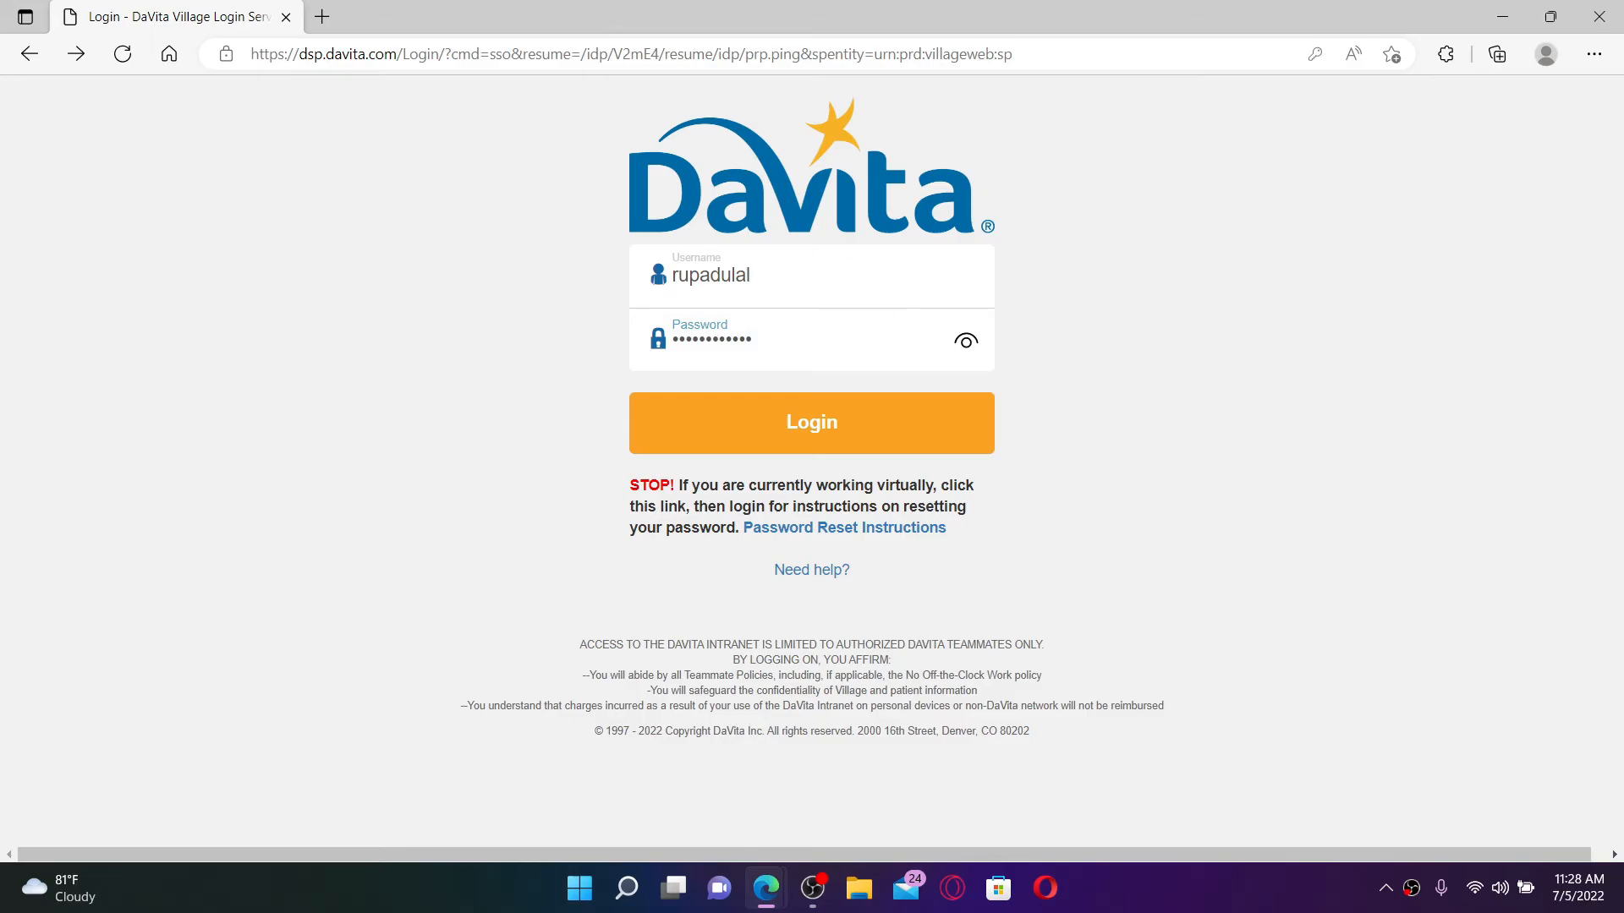